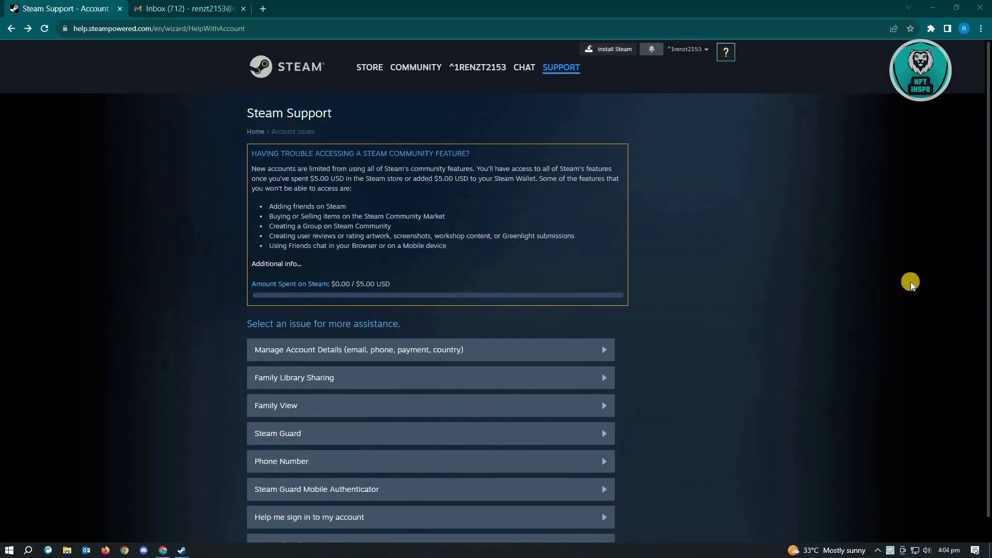
{"action": "mouse_move", "coordinate": [910, 283]}
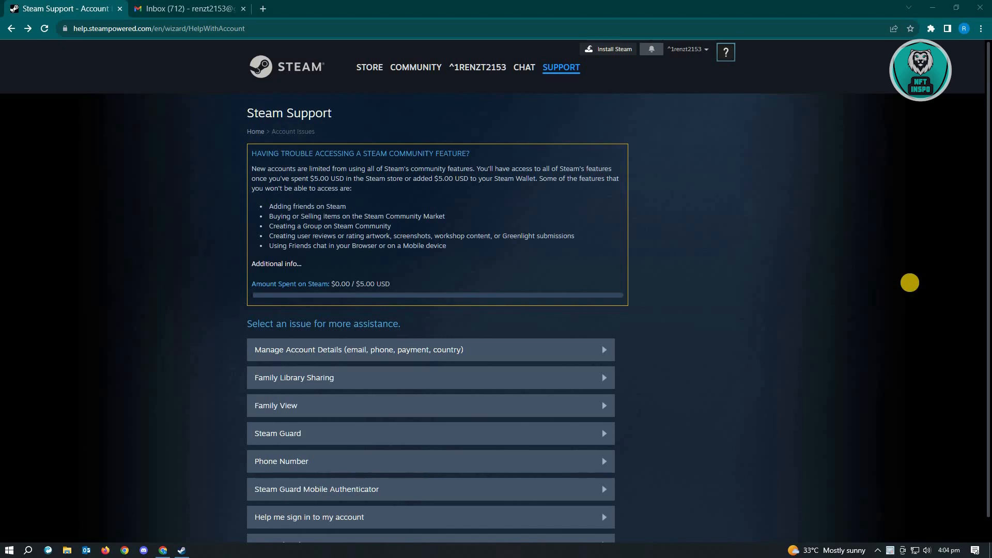
{"action": "mouse_move", "coordinate": [910, 280]}
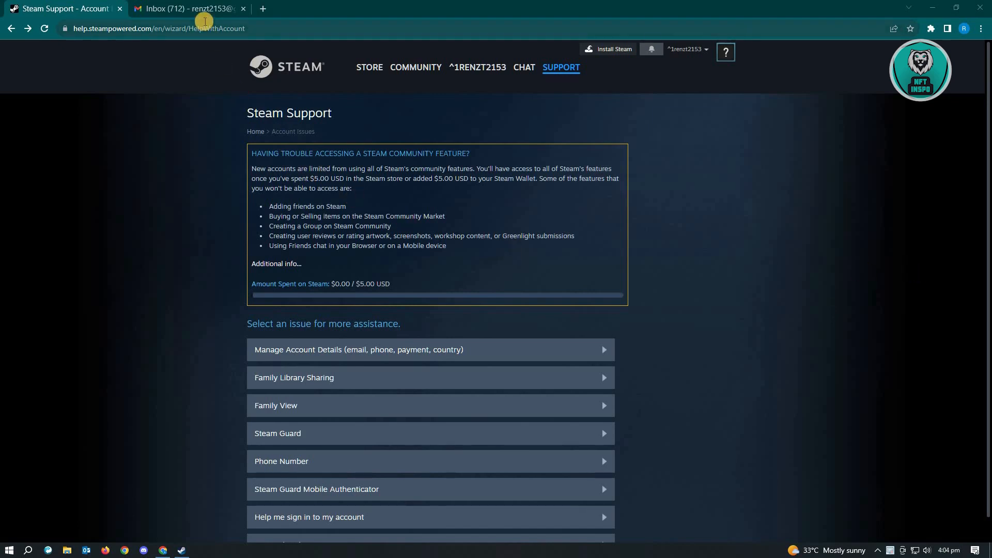
{"action": "mouse_move", "coordinate": [207, 9]}
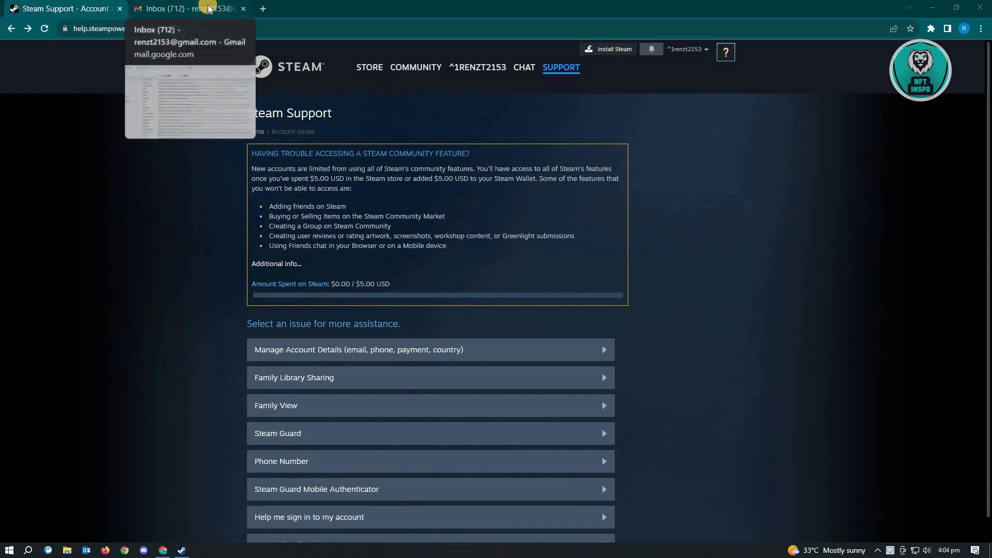
Open Gmail's Spam folder from the More section of the sidebar.
{"action": "left_click", "coordinate": [184, 8]}
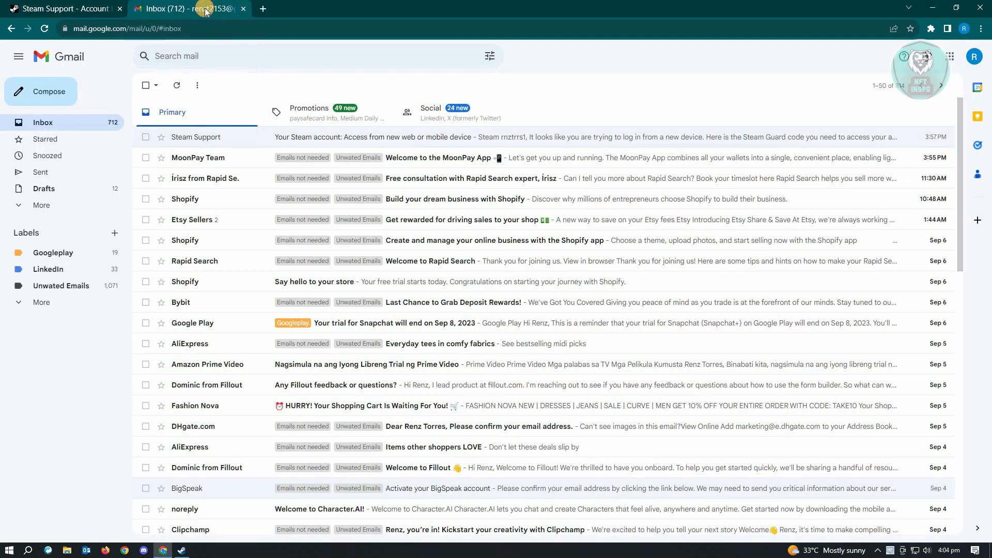
{"action": "left_click", "coordinate": [42, 205]}
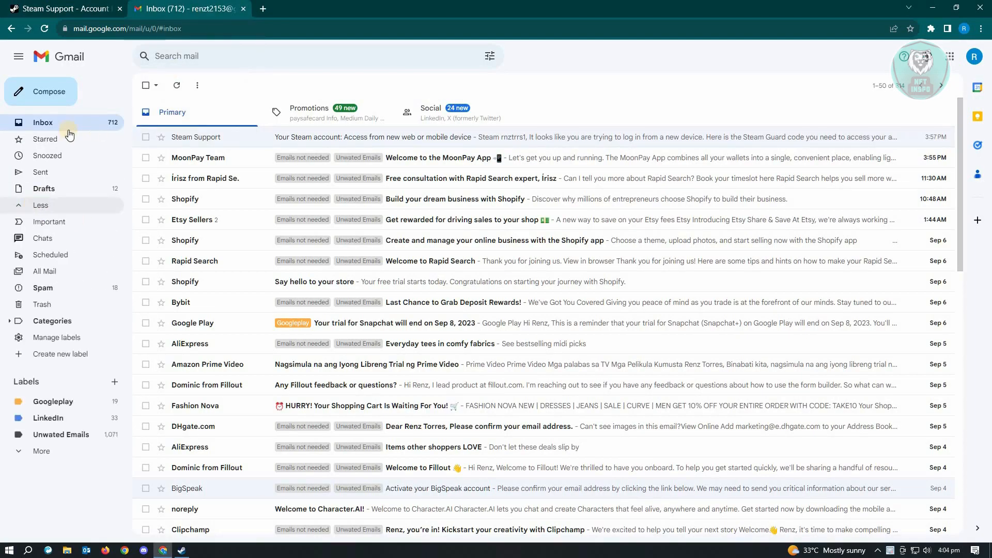
{"action": "mouse_move", "coordinate": [50, 222]}
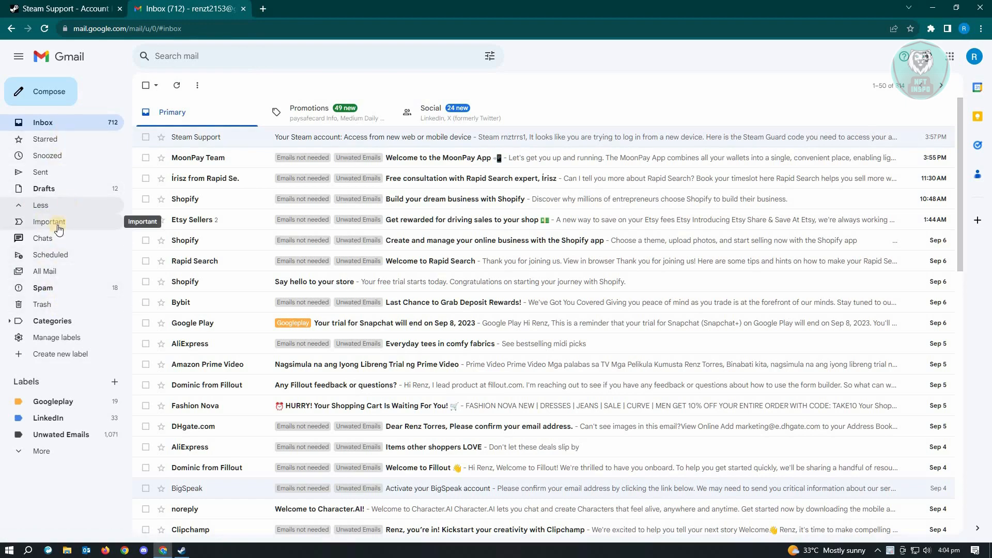
{"action": "mouse_move", "coordinate": [138, 76]}
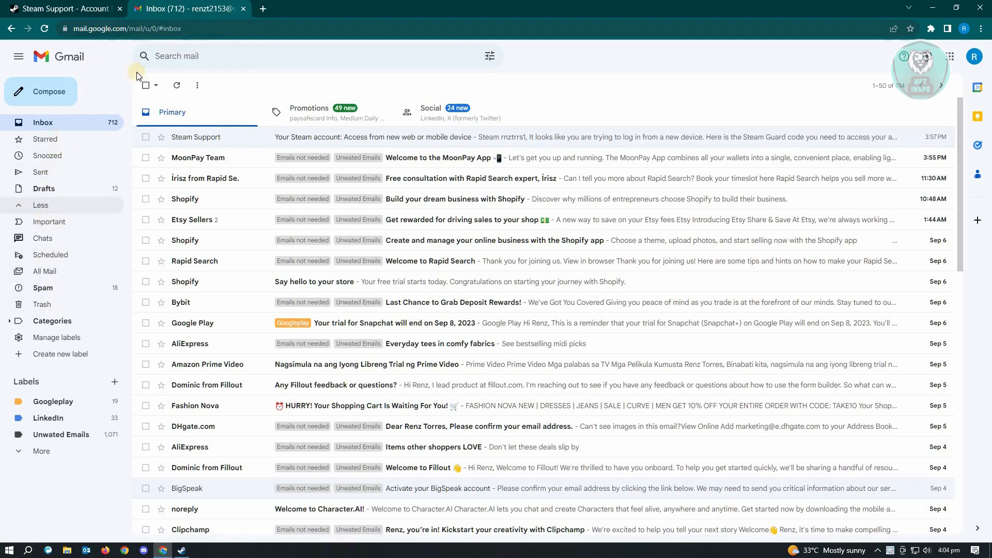
{"action": "mouse_move", "coordinate": [40, 209]}
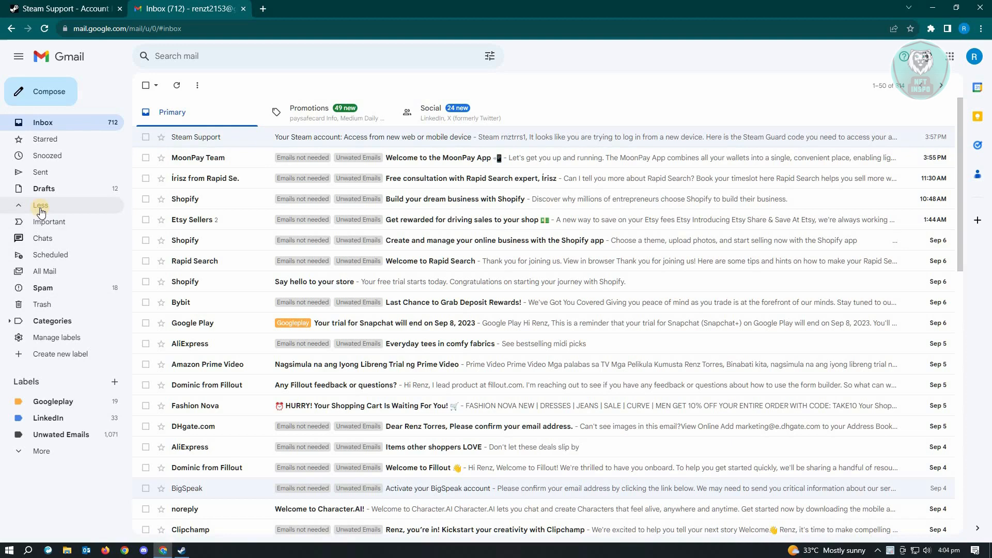
{"action": "mouse_move", "coordinate": [222, 220]}
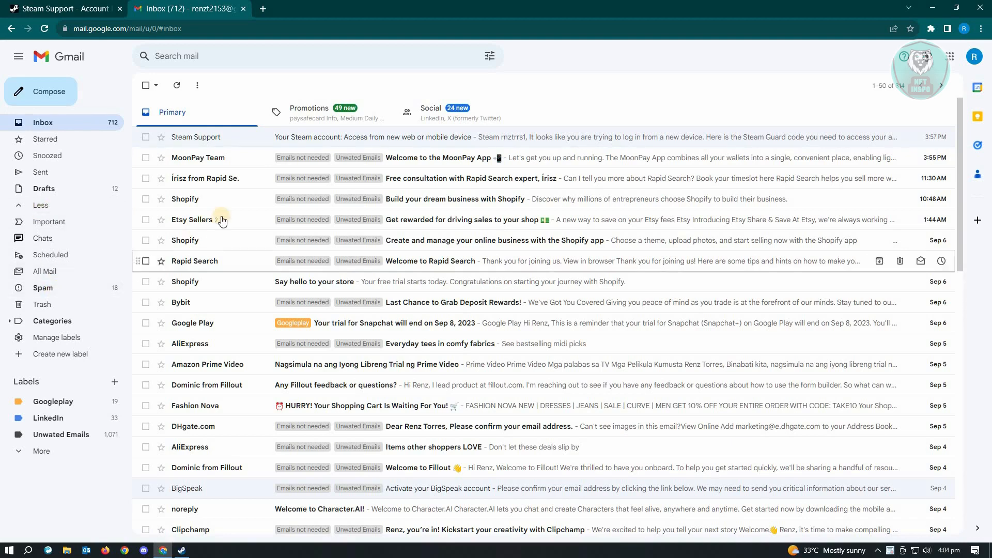
{"action": "left_click", "coordinate": [42, 288]}
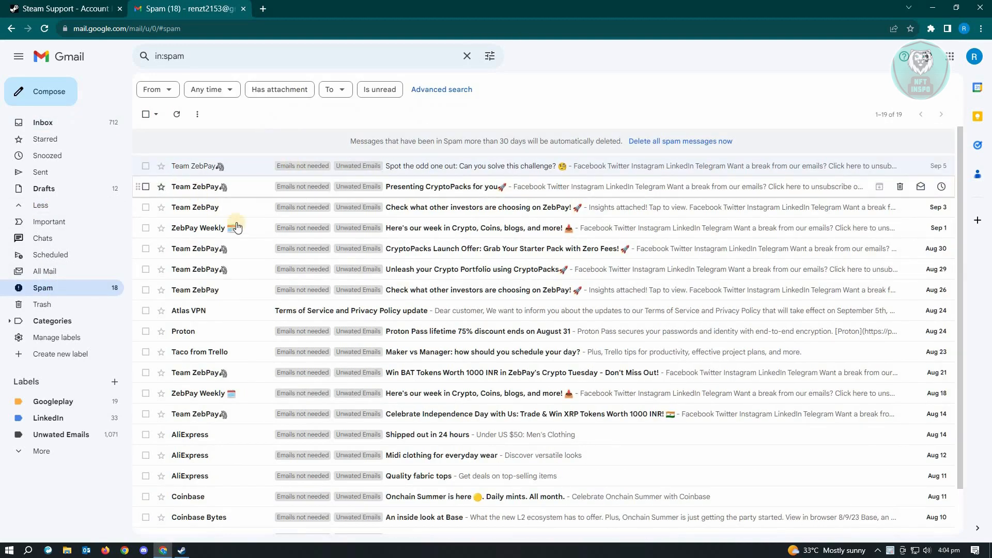
{"action": "mouse_move", "coordinate": [806, 313]}
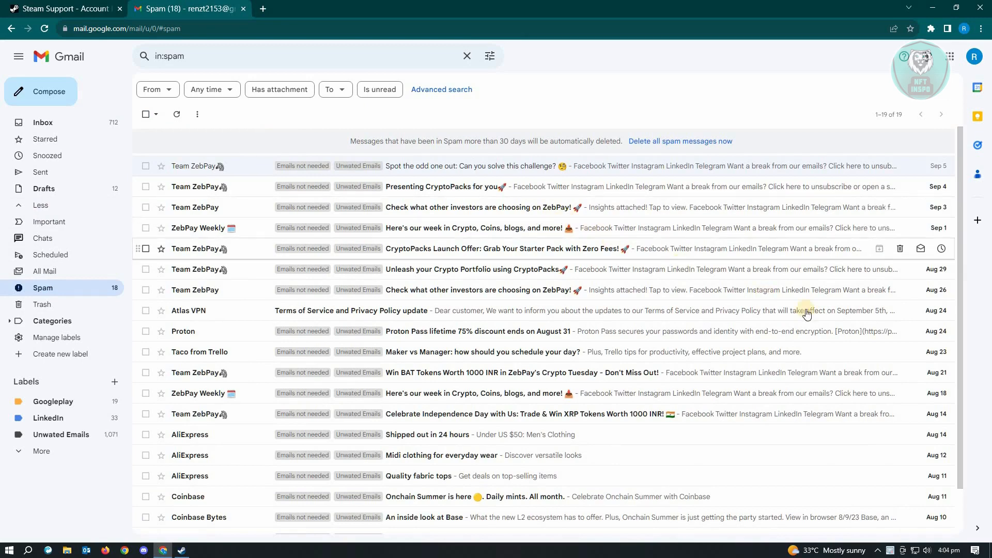
{"action": "mouse_move", "coordinate": [486, 310]}
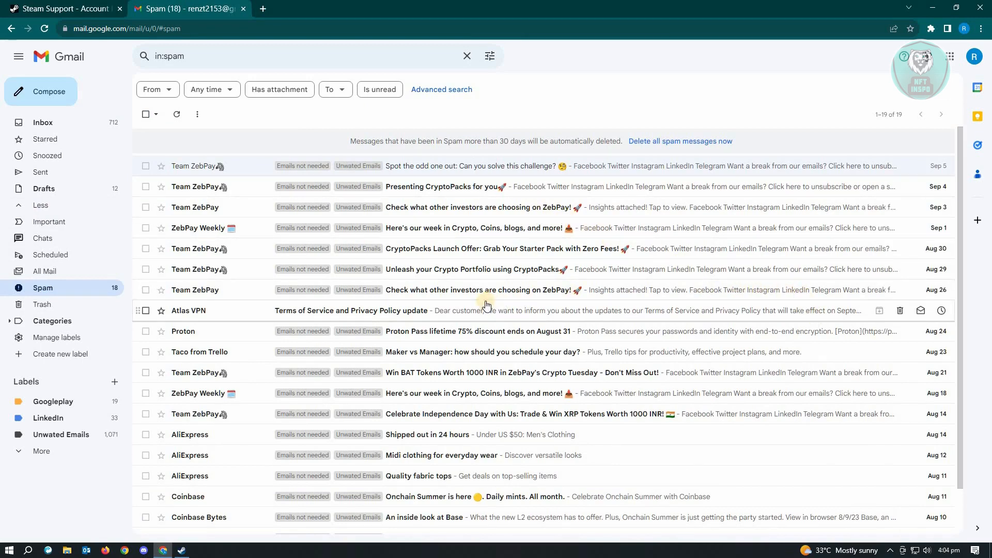
{"action": "mouse_move", "coordinate": [271, 207]}
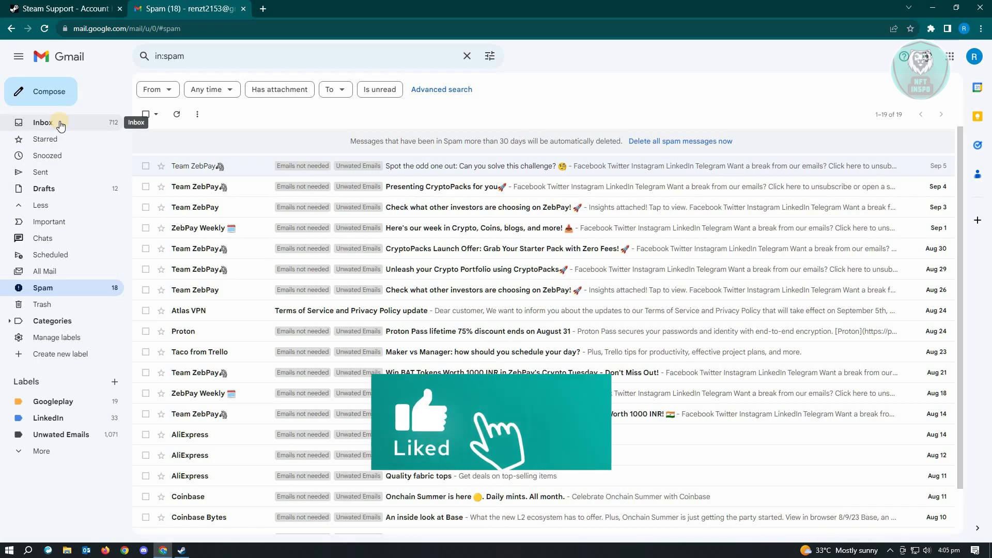
Return to the Steam Support account issues help page.
{"action": "left_click", "coordinate": [63, 9]}
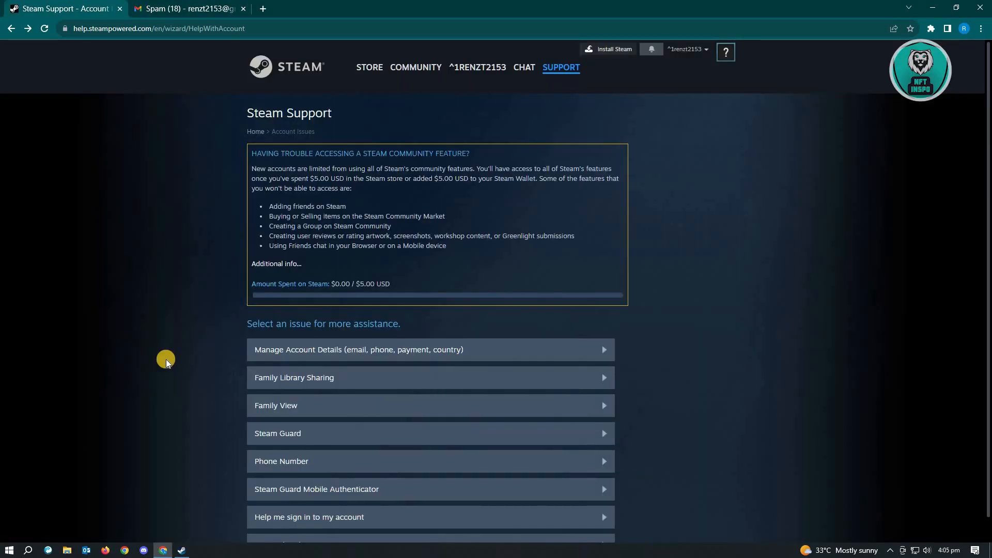
{"action": "mouse_move", "coordinate": [143, 389]}
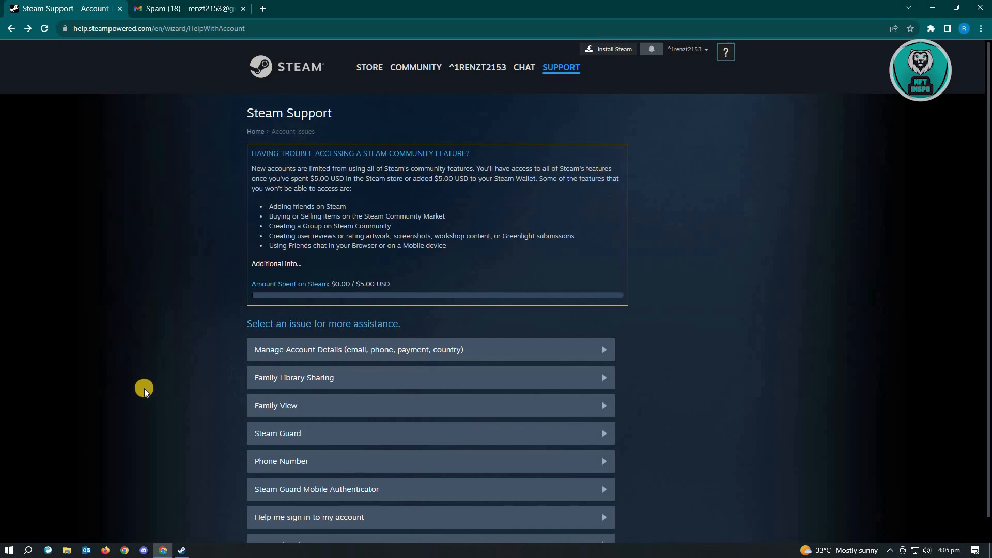
{"action": "mouse_move", "coordinate": [165, 332]}
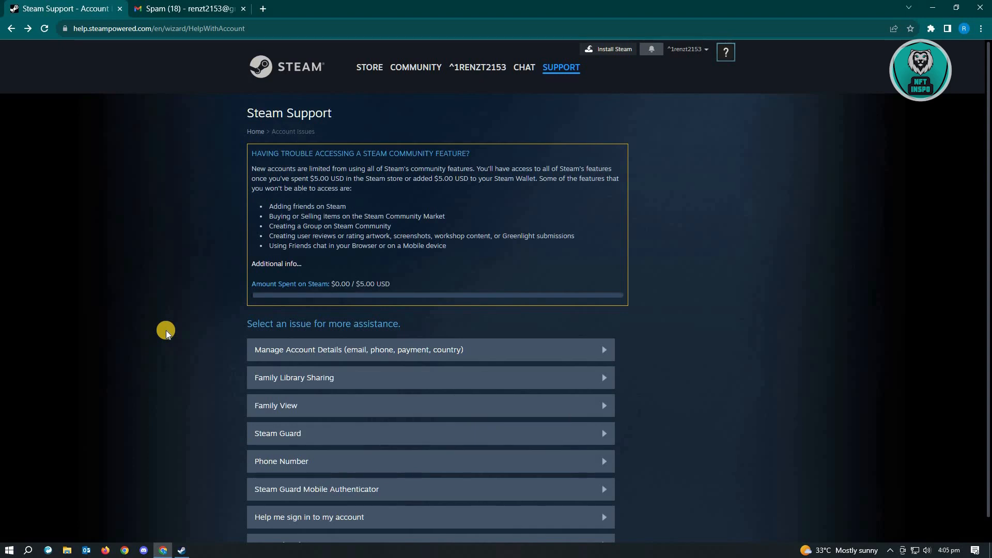
{"action": "mouse_move", "coordinate": [498, 119]}
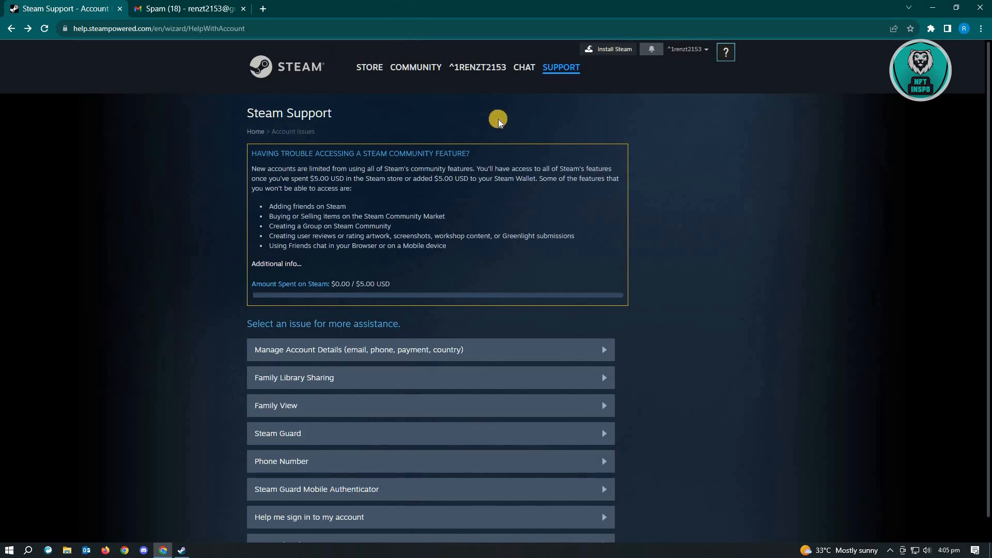
{"action": "mouse_move", "coordinate": [750, 267]}
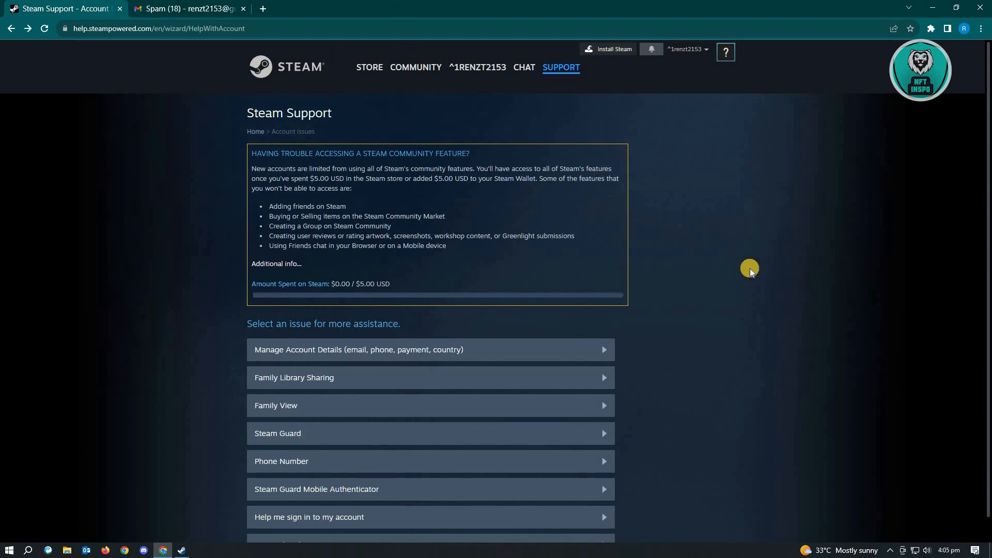
{"action": "scroll", "scroll_direction": "down", "scroll_amount": 3}
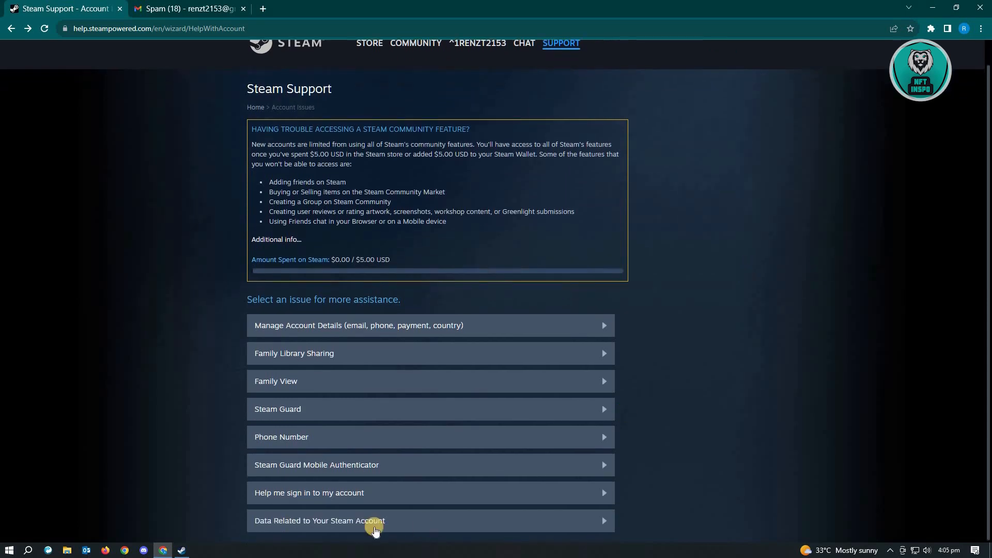
{"action": "mouse_move", "coordinate": [307, 520]}
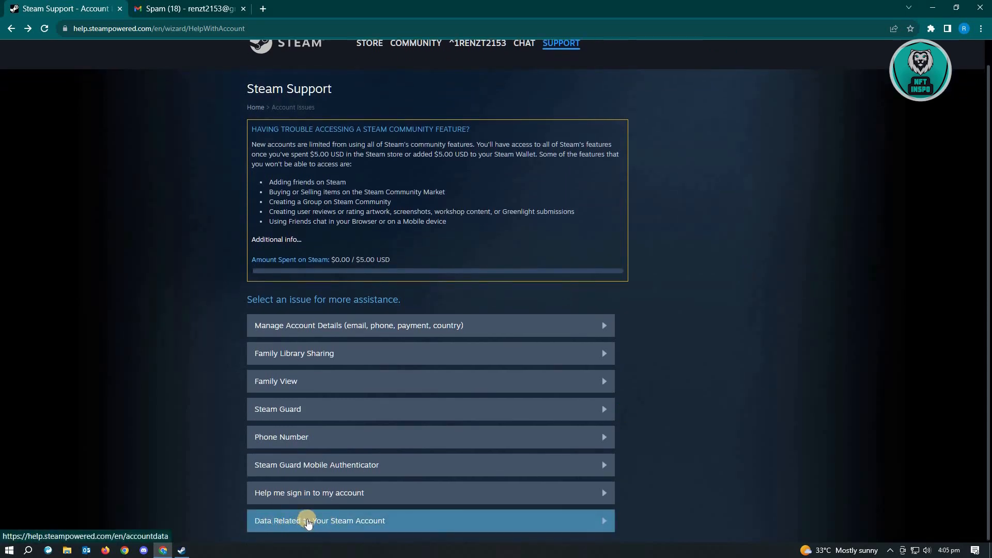
Open the 'Data Related to Your Steam Account' topic and scroll down its list.
{"action": "left_click", "coordinate": [319, 520]}
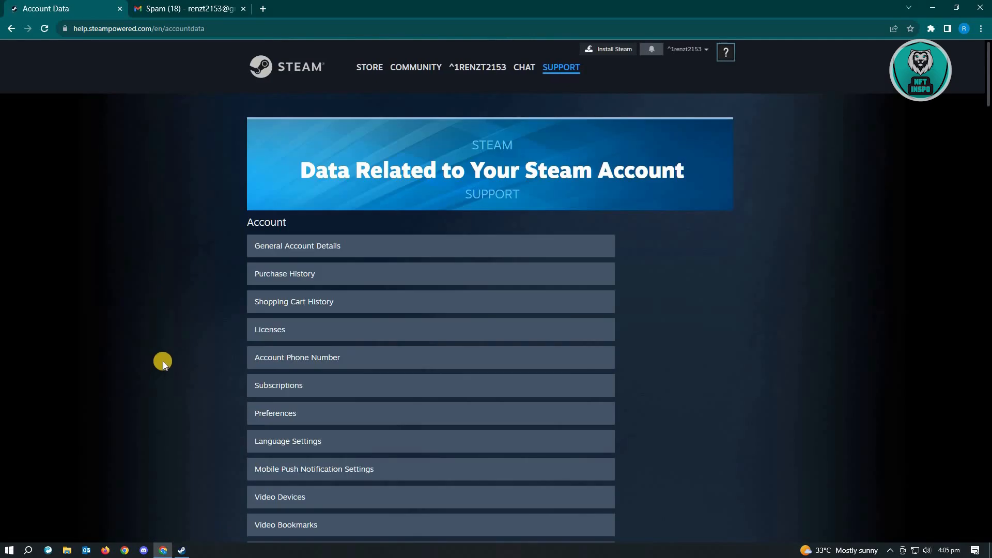
{"action": "scroll", "scroll_direction": "down", "scroll_amount": 3}
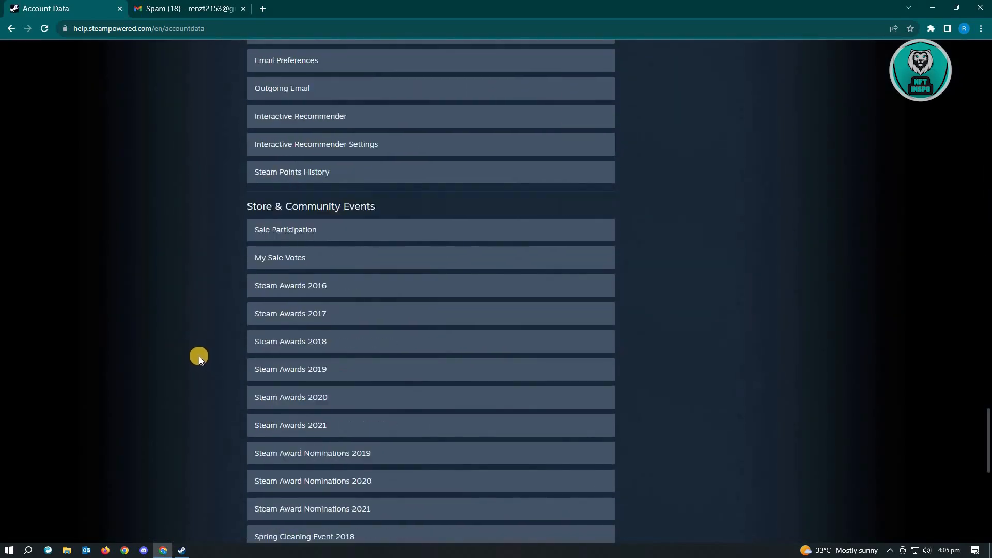
{"action": "scroll", "scroll_direction": "down", "scroll_amount": 3}
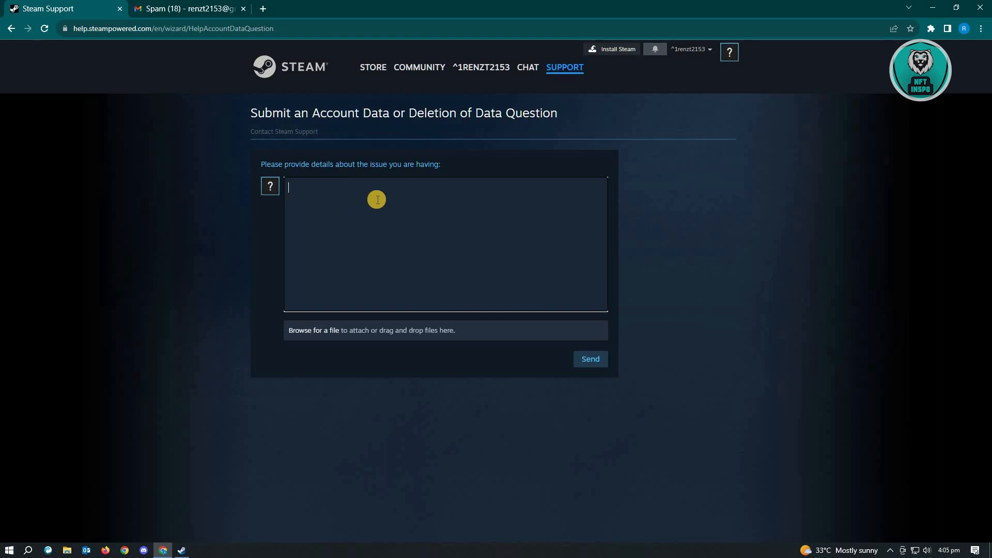
{"action": "mouse_move", "coordinate": [348, 330]}
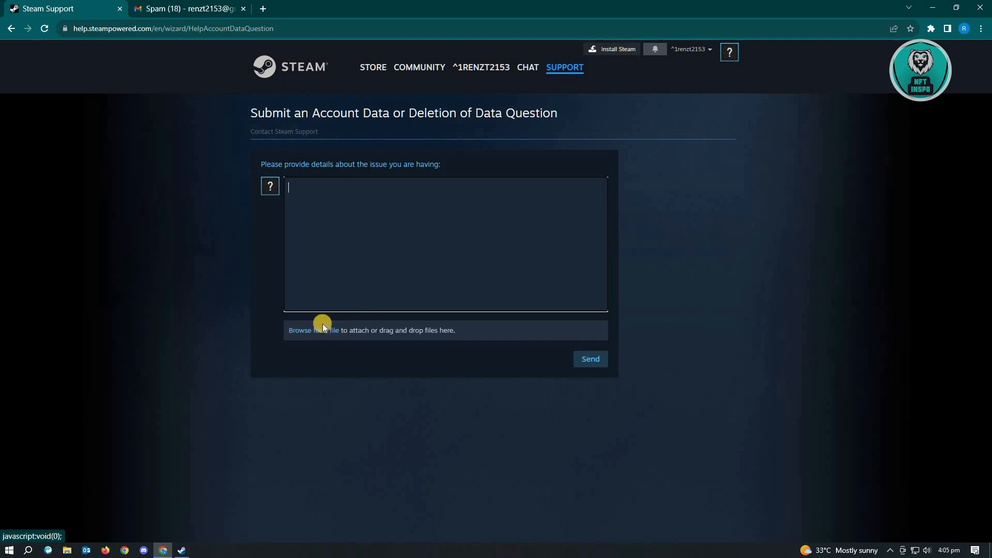
{"action": "mouse_move", "coordinate": [457, 350]}
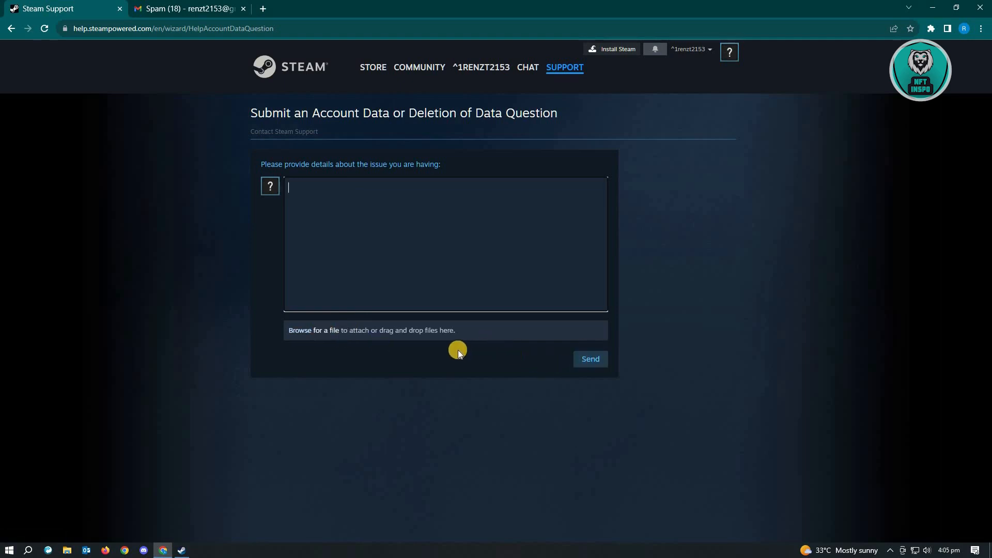
{"action": "mouse_move", "coordinate": [157, 394]}
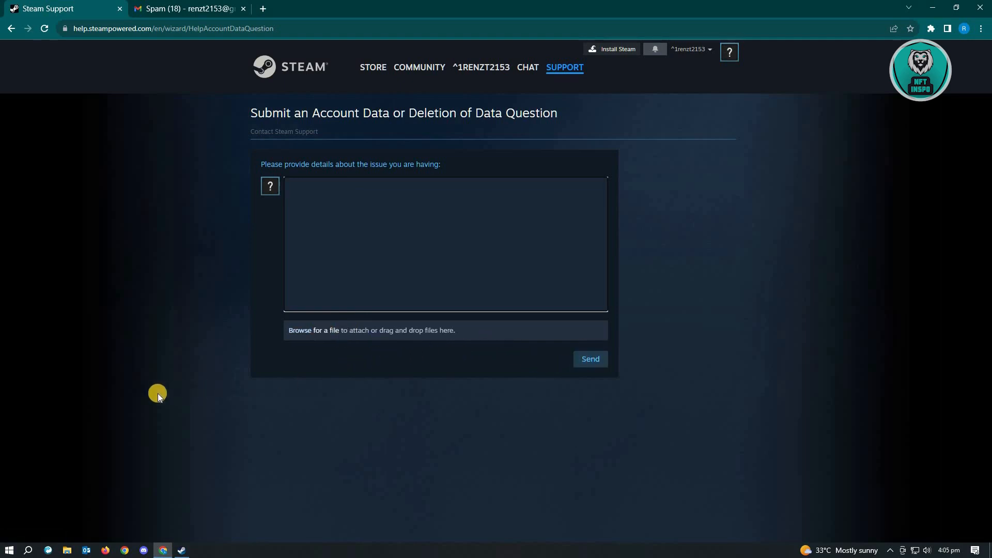
{"action": "mouse_move", "coordinate": [186, 3]}
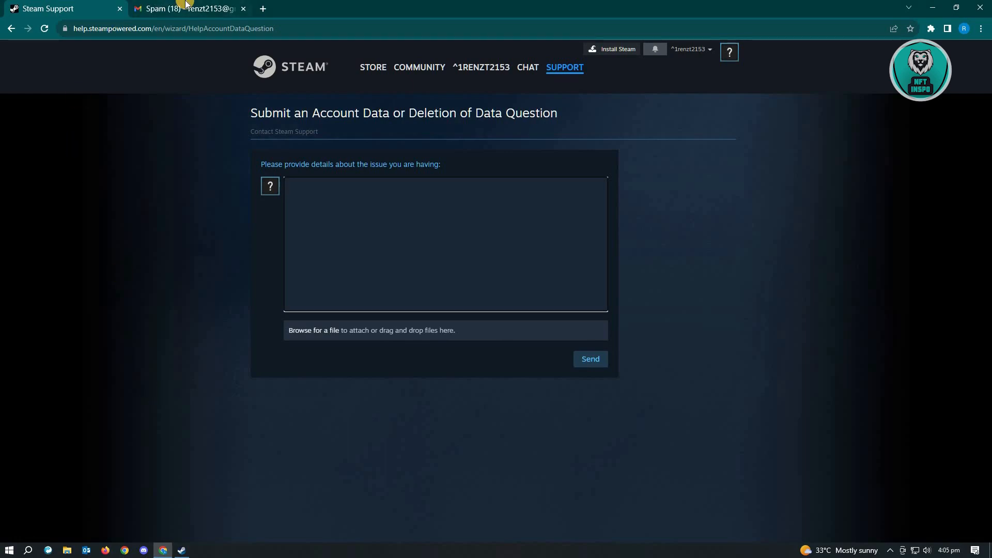
{"action": "left_click", "coordinate": [187, 9]}
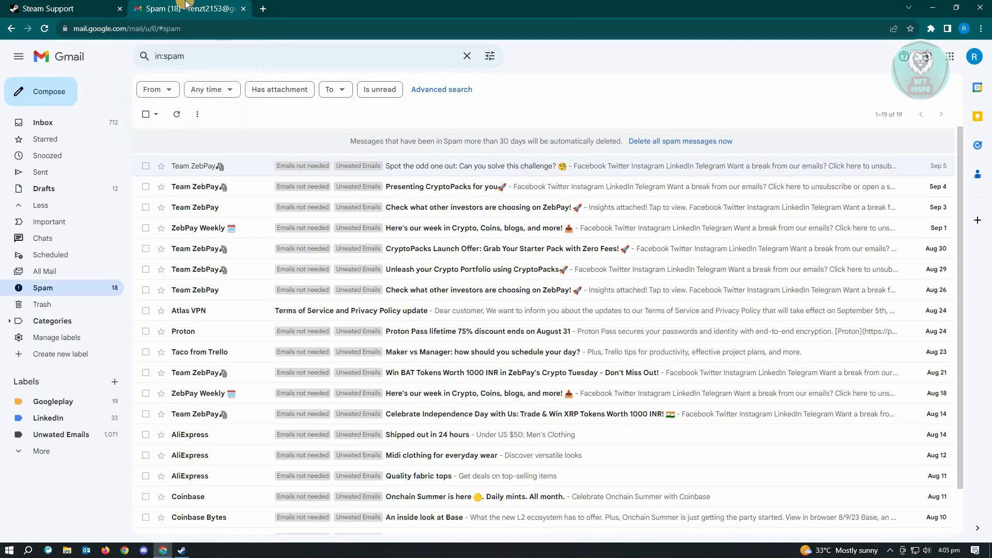
{"action": "mouse_move", "coordinate": [57, 131]}
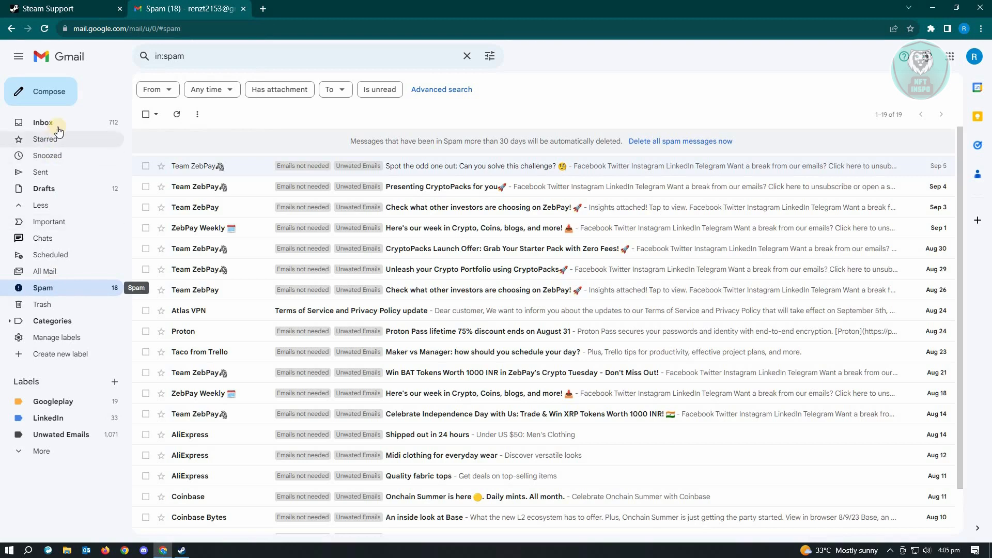
{"action": "left_click", "coordinate": [42, 121]}
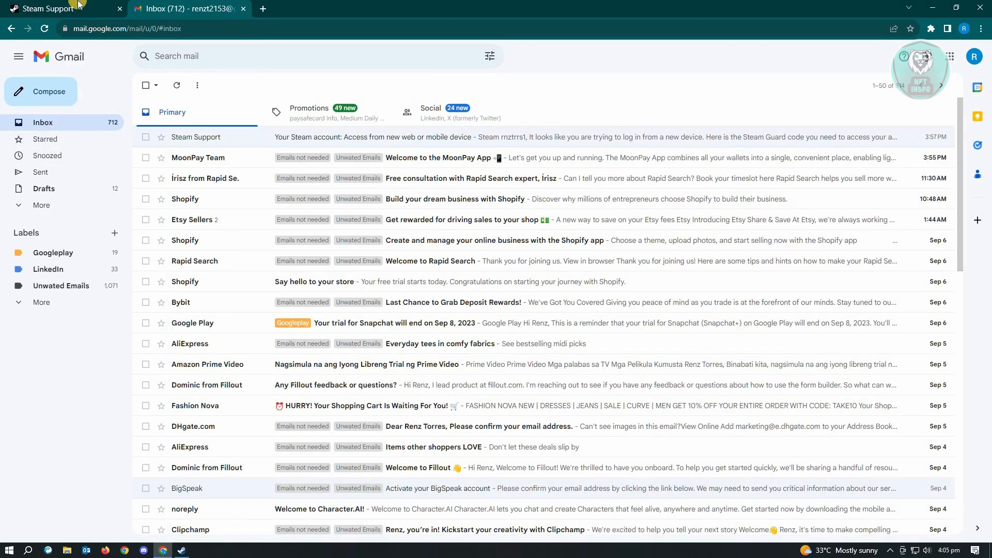
{"action": "left_click", "coordinate": [48, 8]}
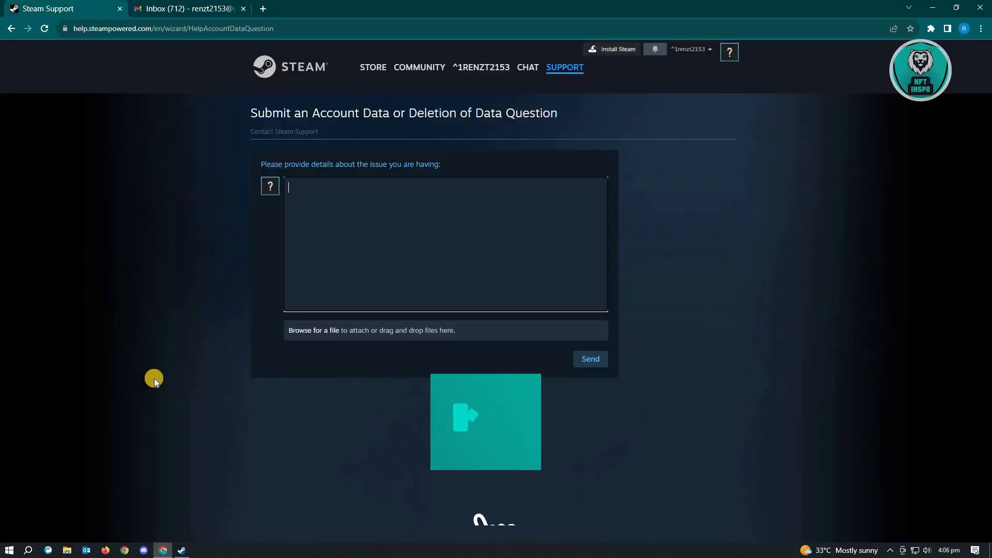